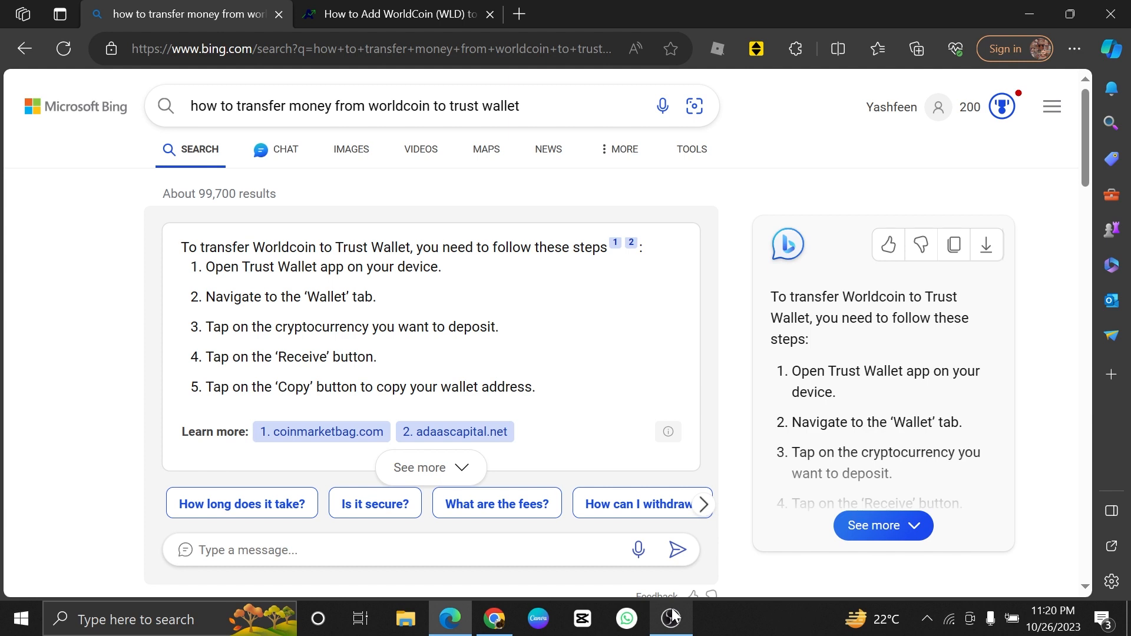
- Select the answer text spanning steps 1 through 5 on transferring Worldcoin to Trust Wallet
double_click(290, 297)
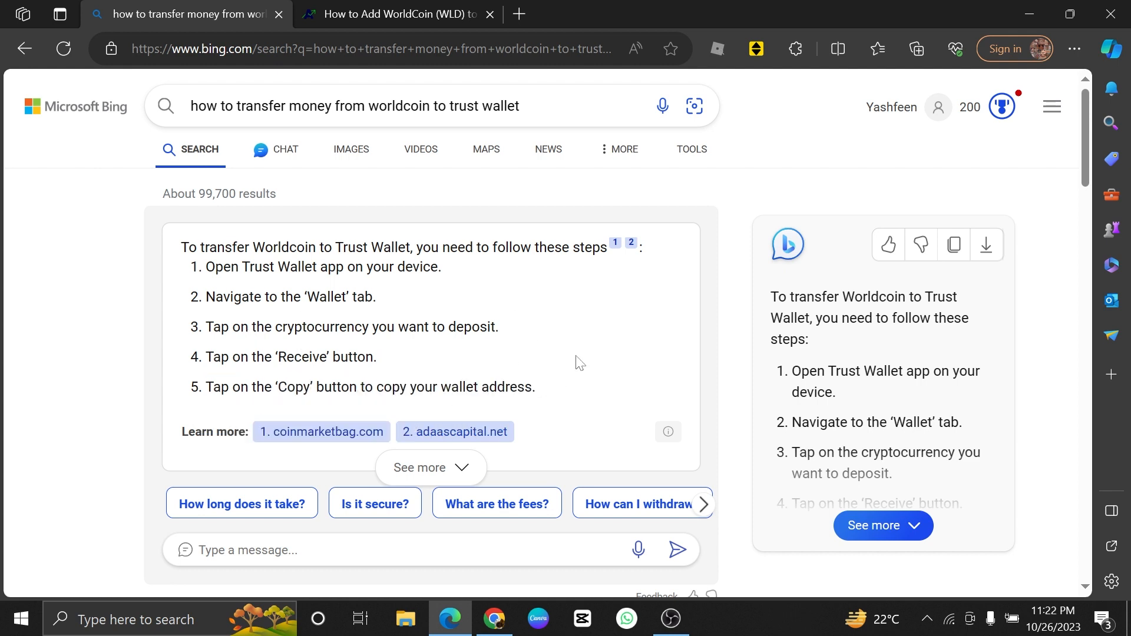
drag(205, 266, 535, 386)
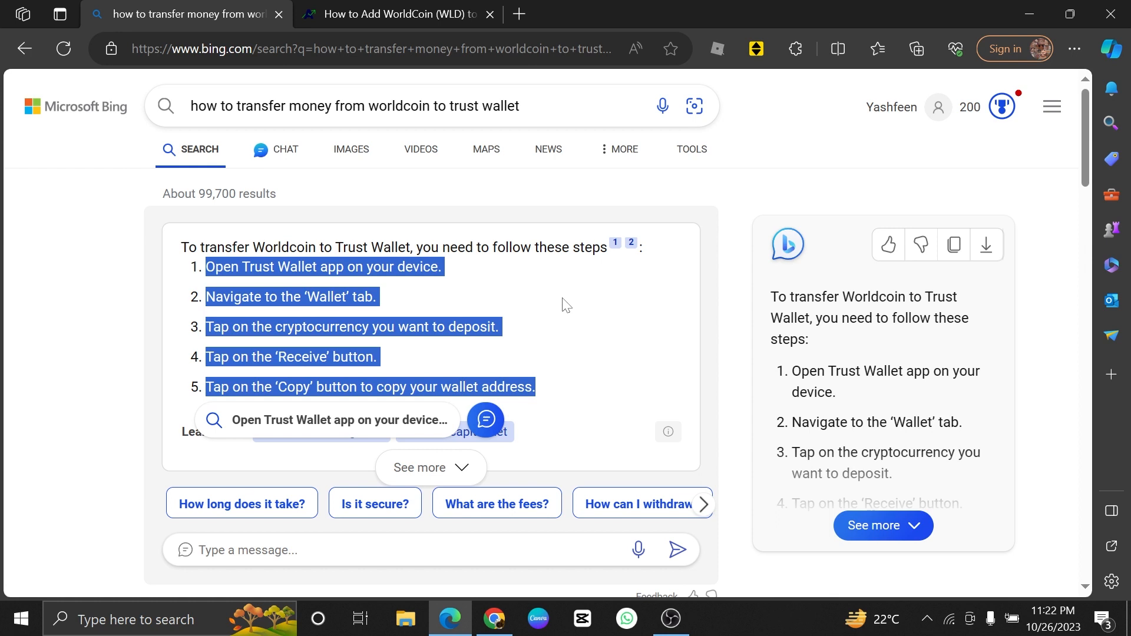
mouse_move(638, 352)
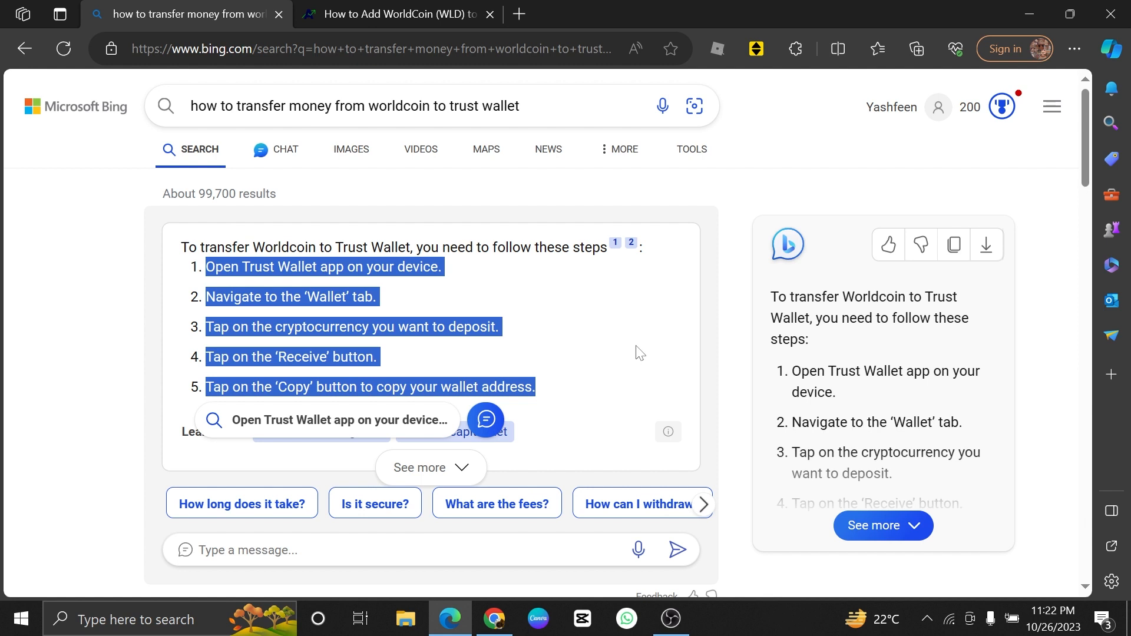
mouse_move(552, 310)
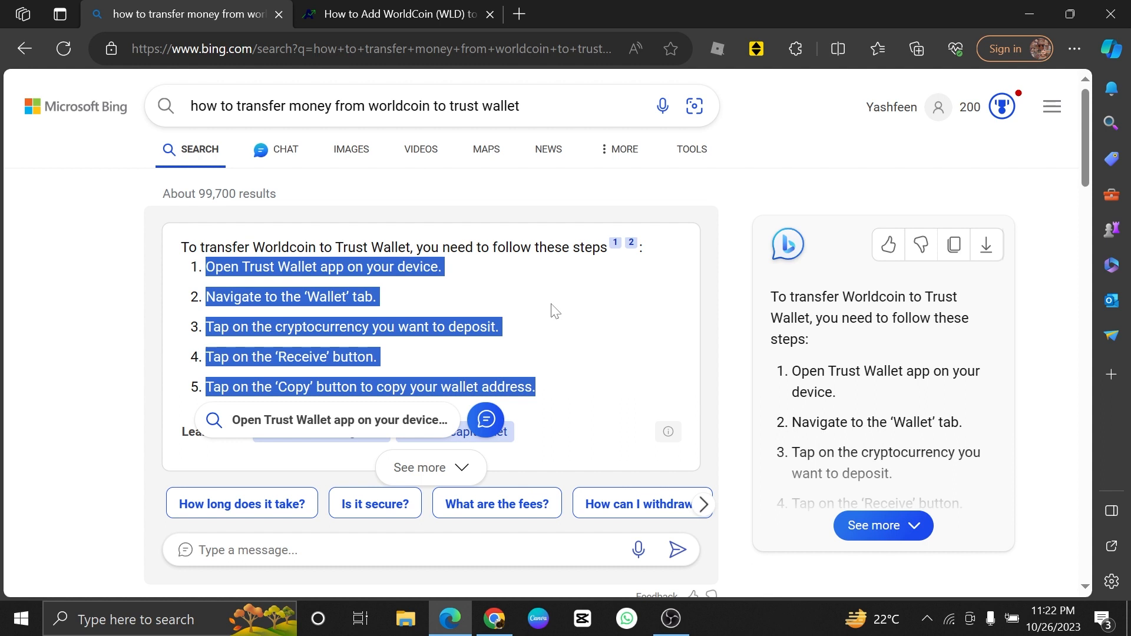
mouse_move(407, 287)
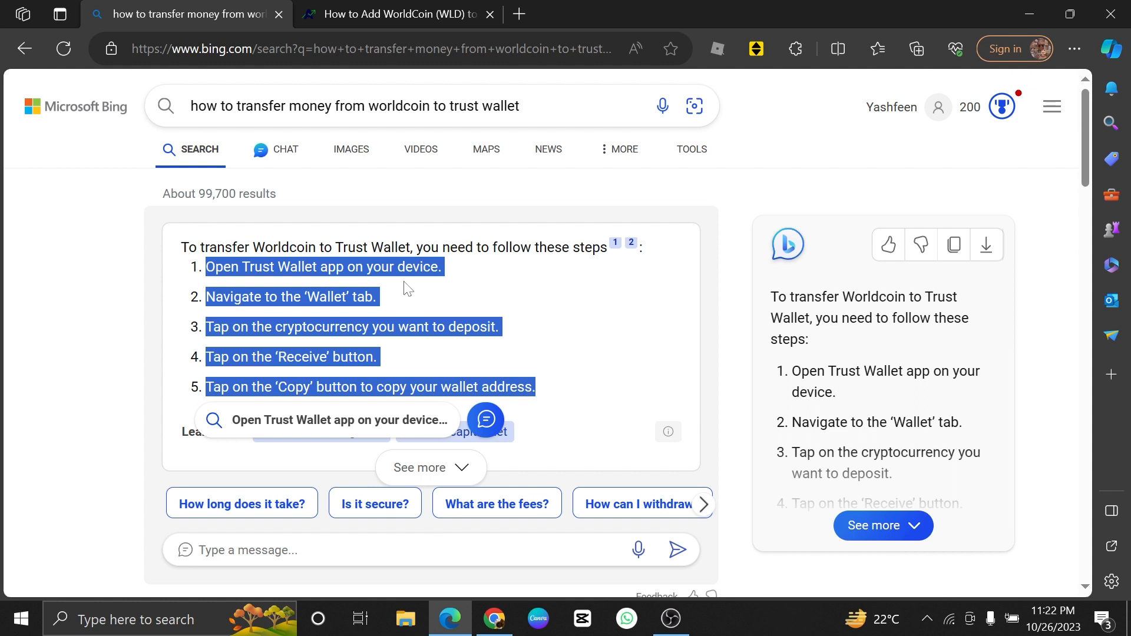
mouse_move(172, 319)
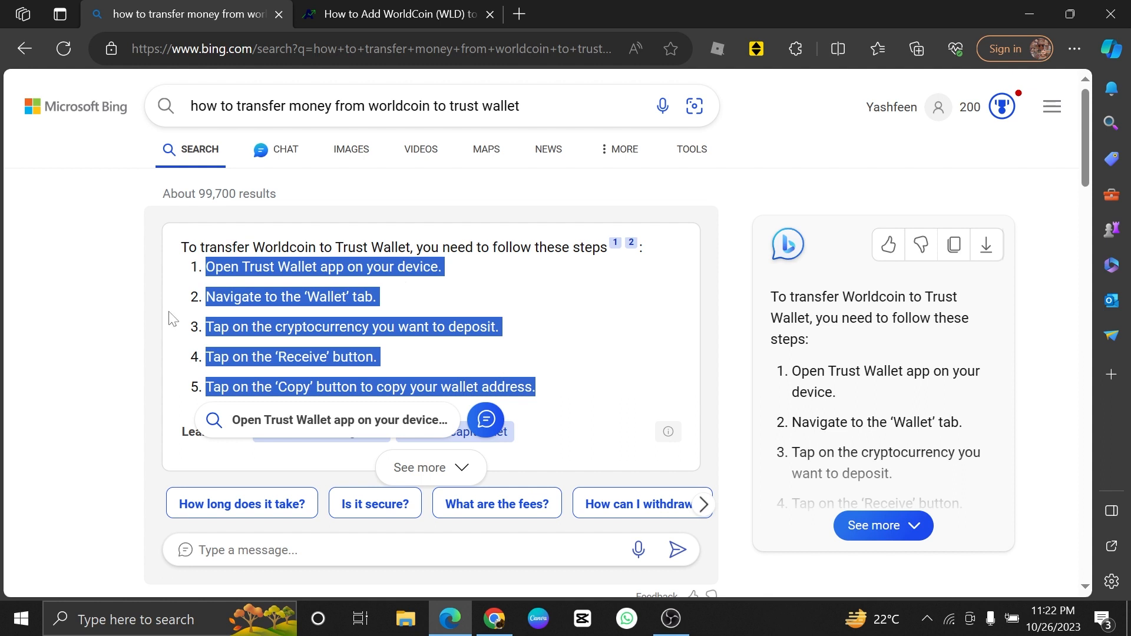
mouse_move(145, 326)
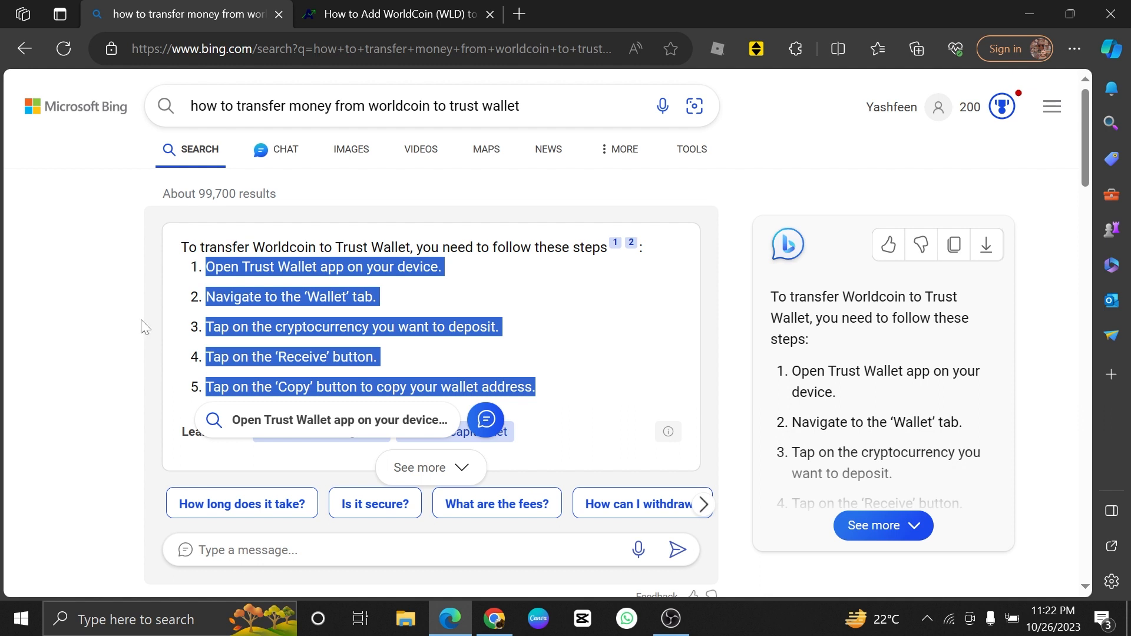
mouse_move(136, 331)
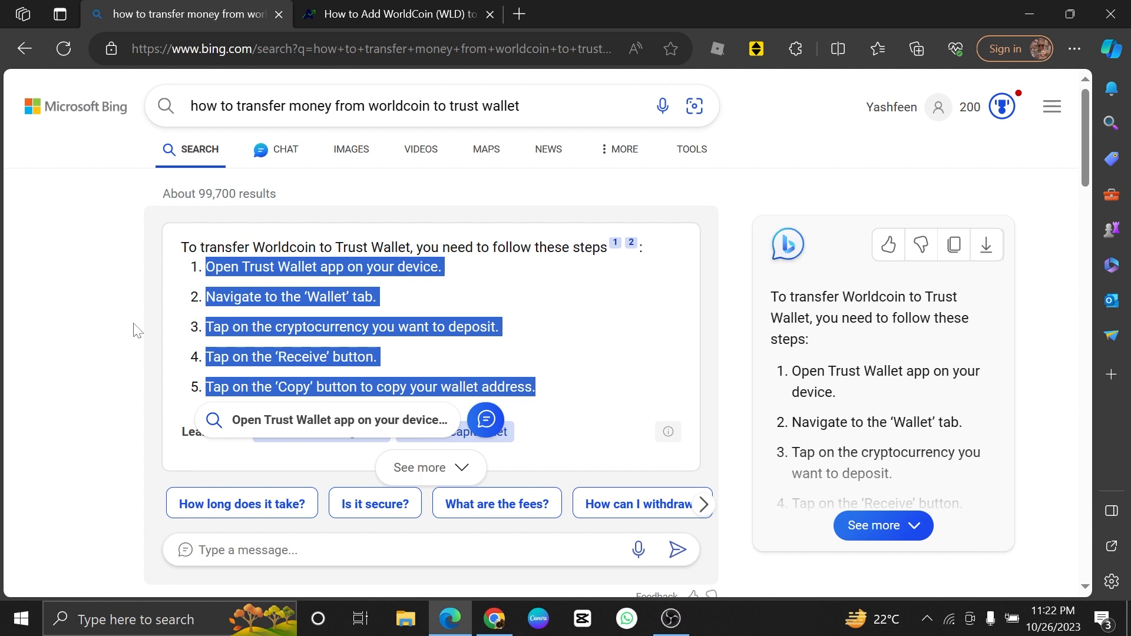
mouse_move(129, 335)
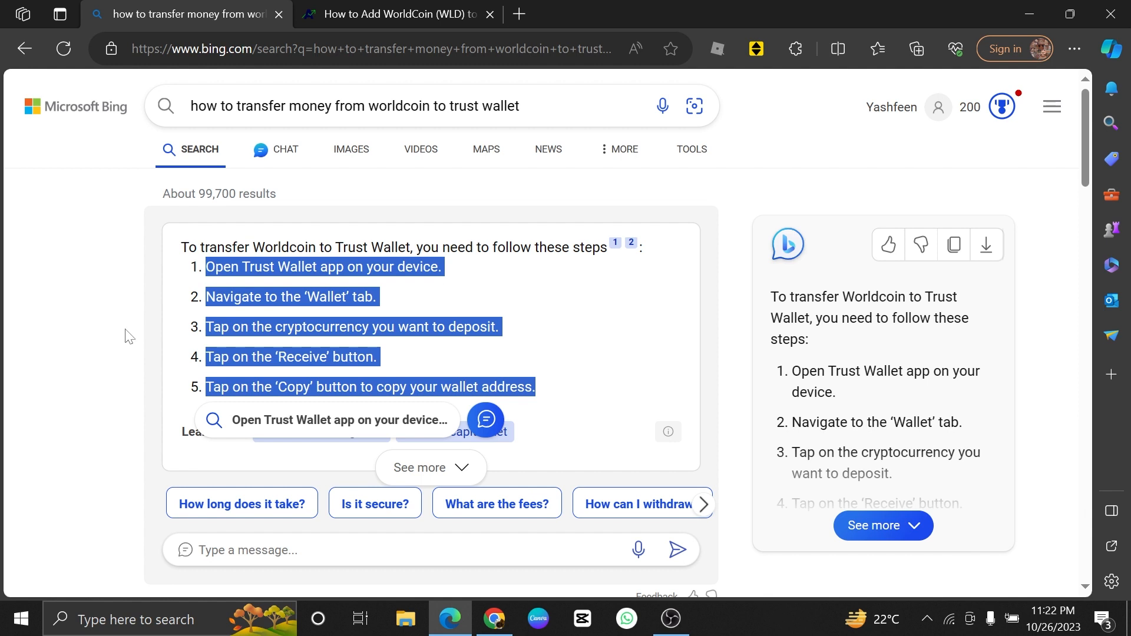
mouse_move(118, 340)
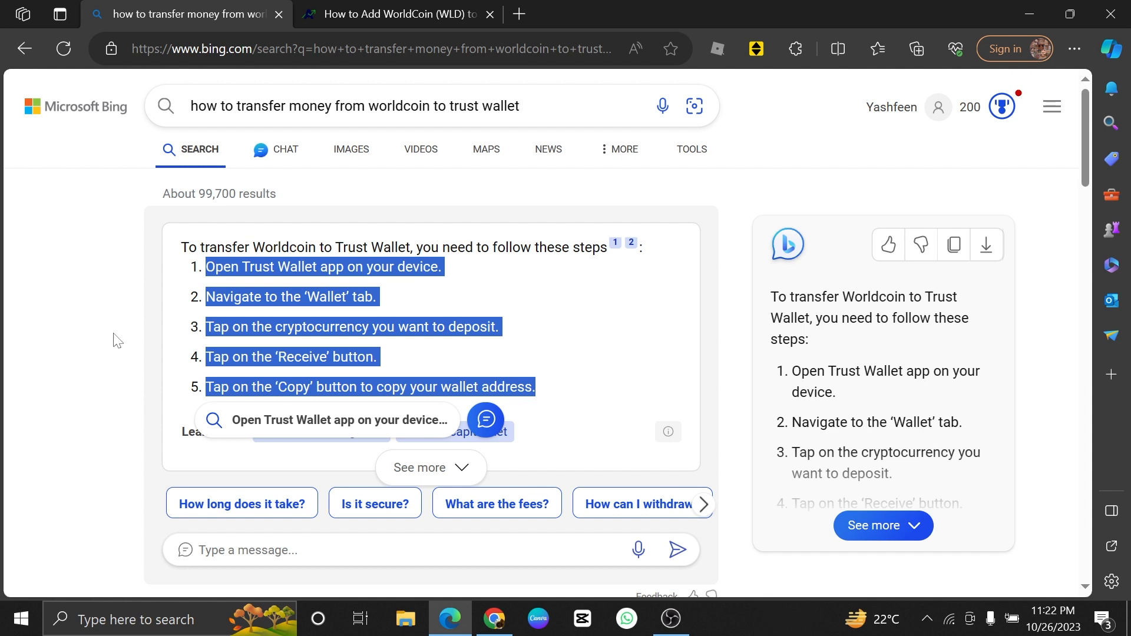
mouse_move(105, 347)
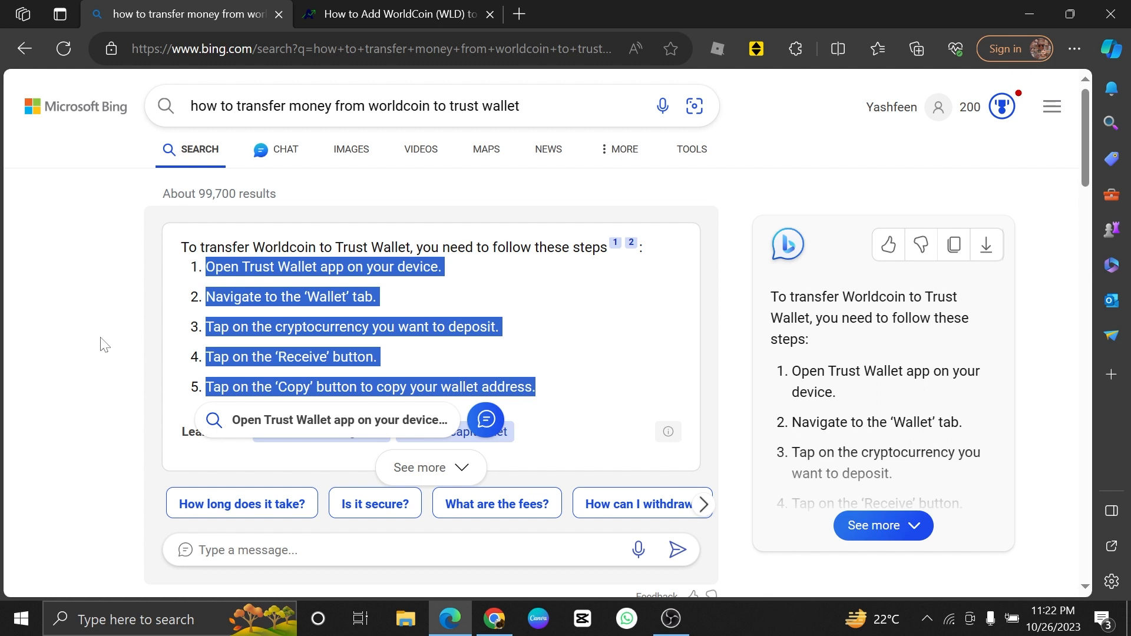
mouse_move(85, 348)
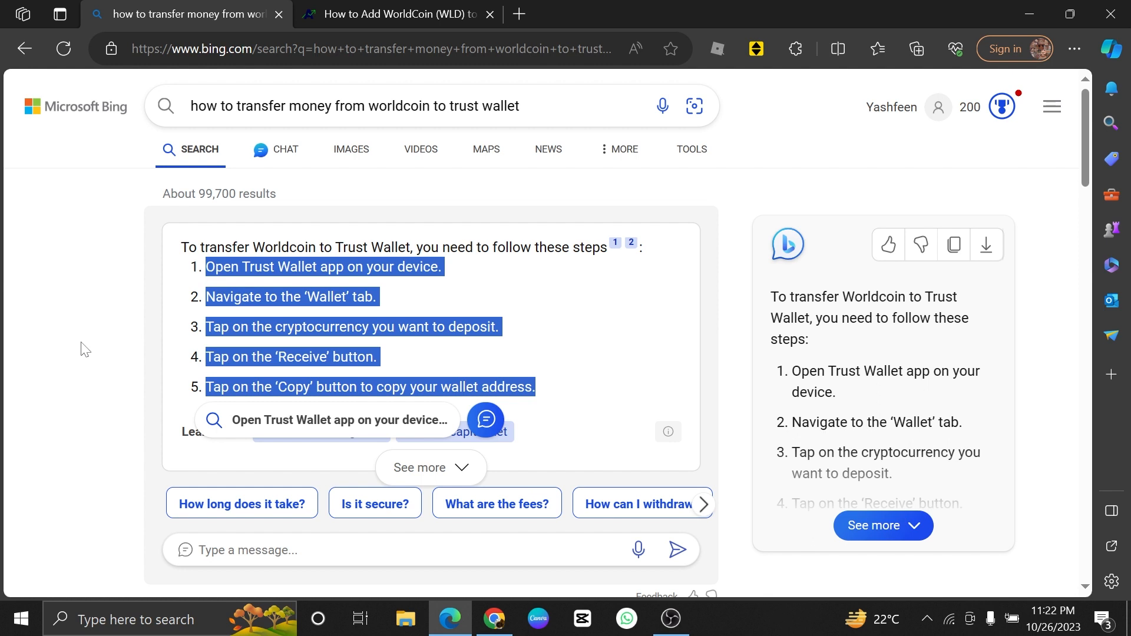
mouse_move(77, 351)
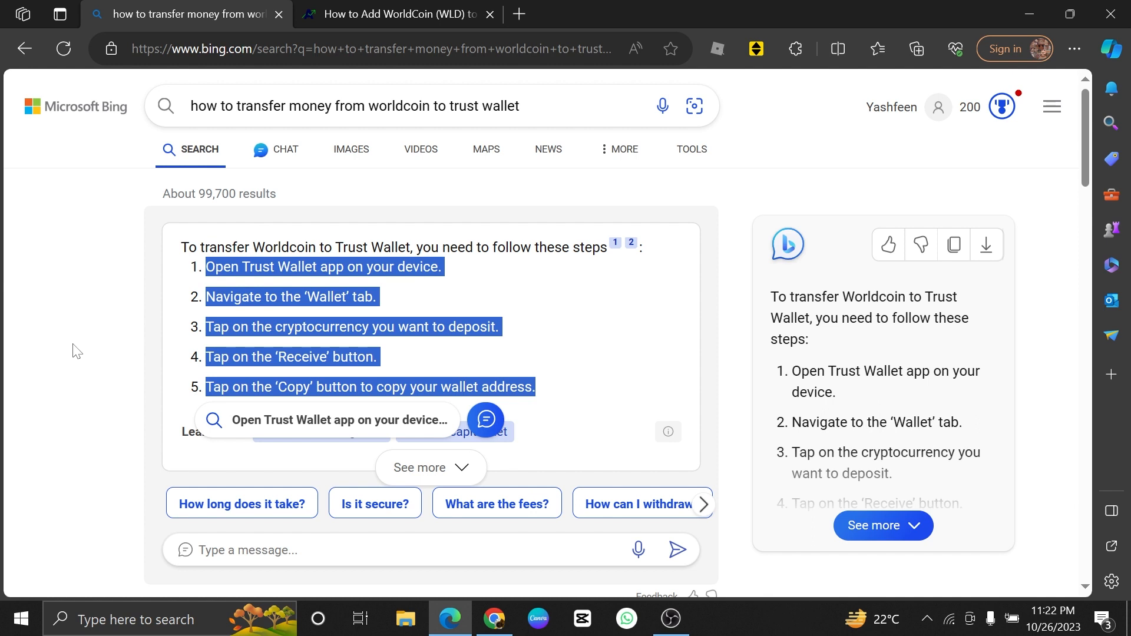